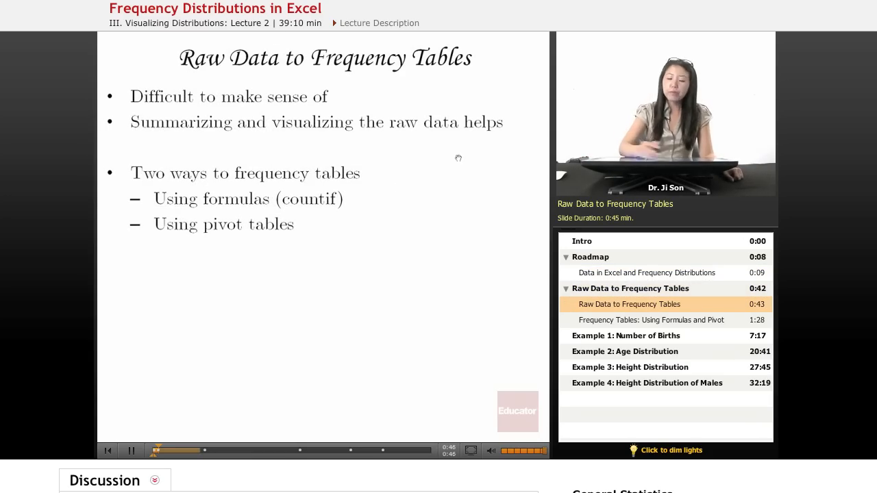
mouse_move(408, 77)
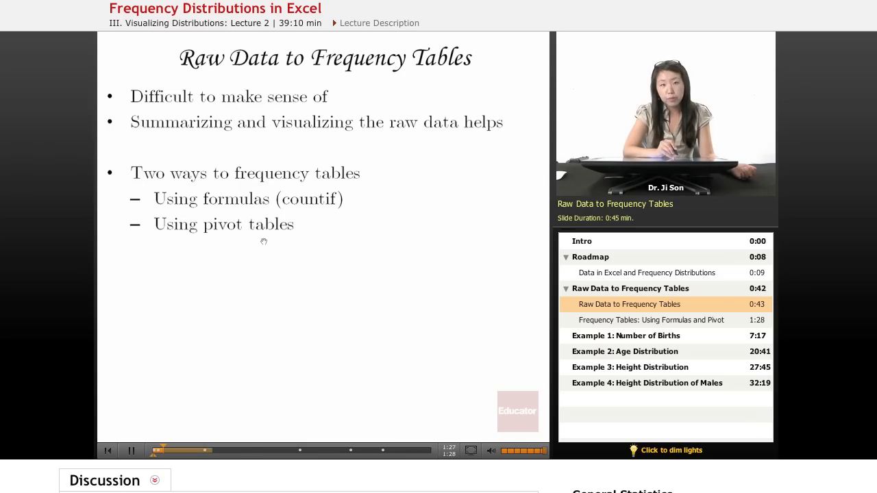
Jump to the 'Frequency Tables: Using Formulas and Pivot Tables' chapter in the lecture outline
click(651, 320)
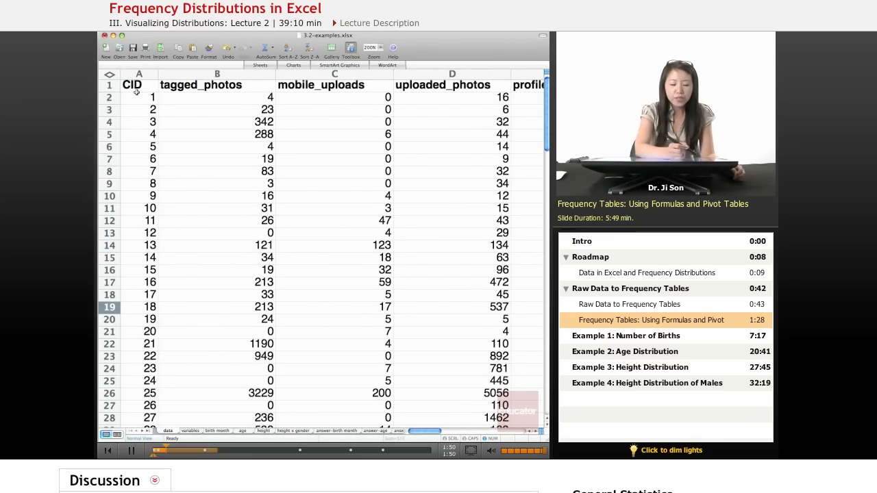
click(139, 84)
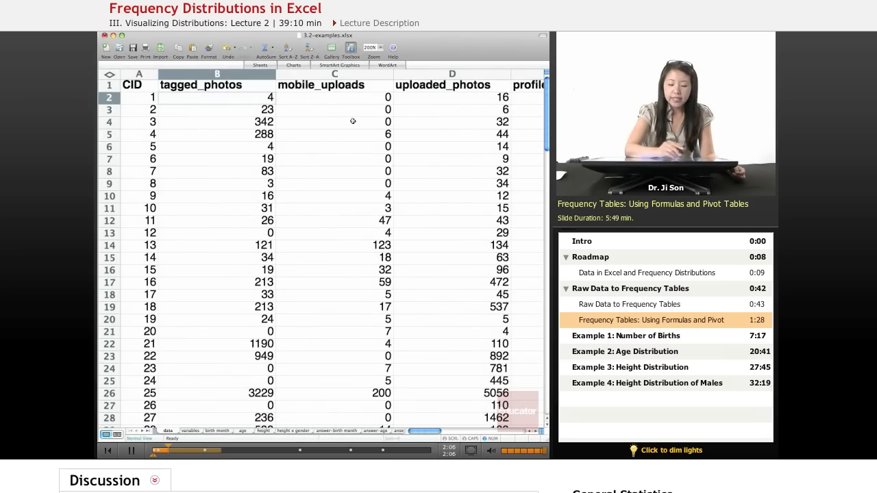
mouse_move(250, 100)
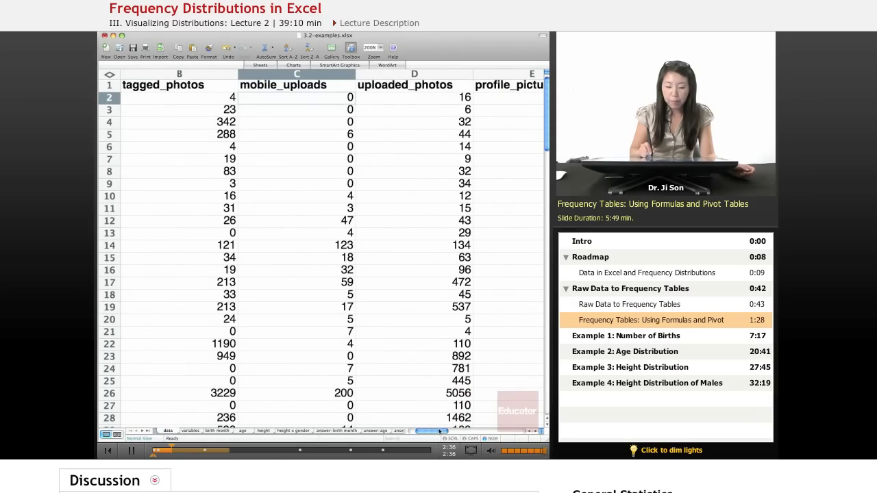
scroll(right, 3)
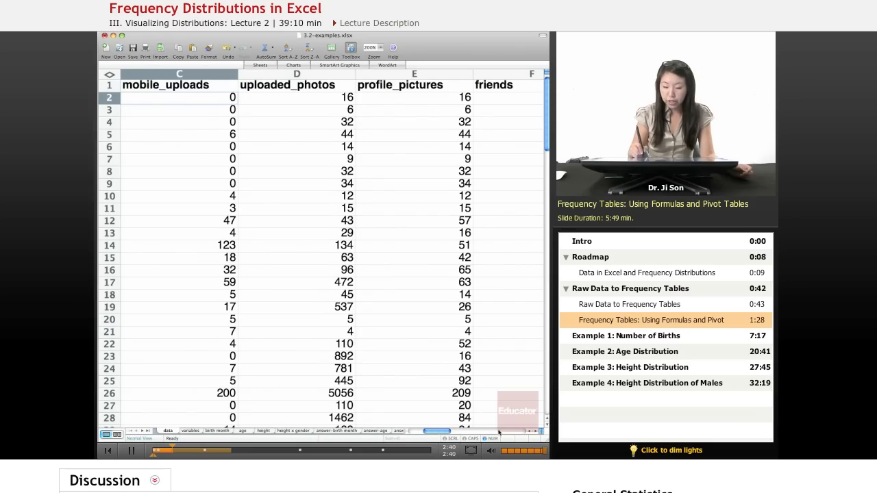
scroll(right, 3)
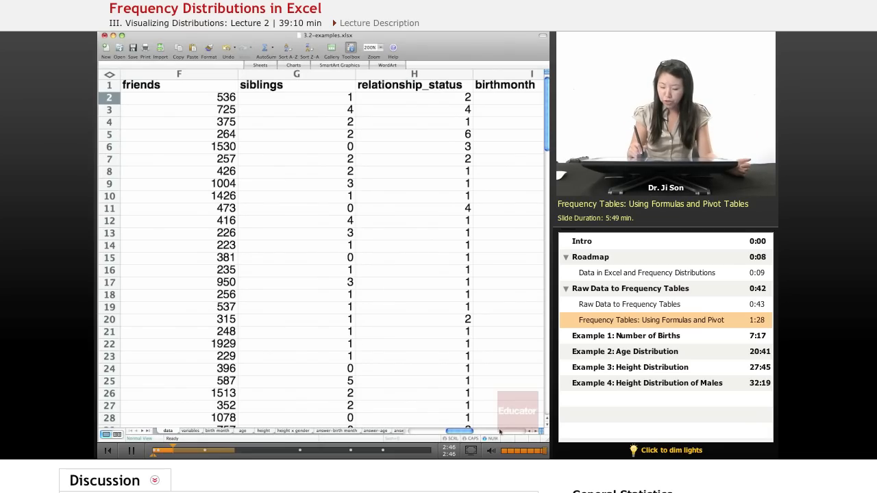
scroll(right, 3)
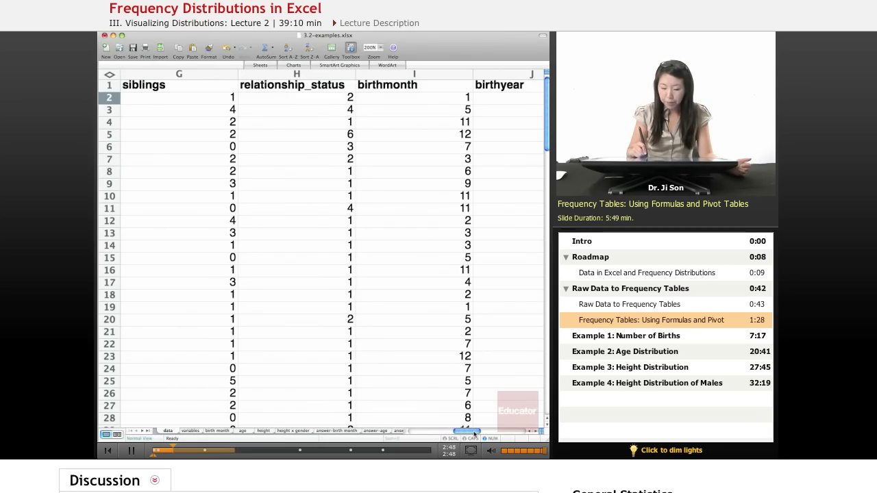
scroll(right, 3)
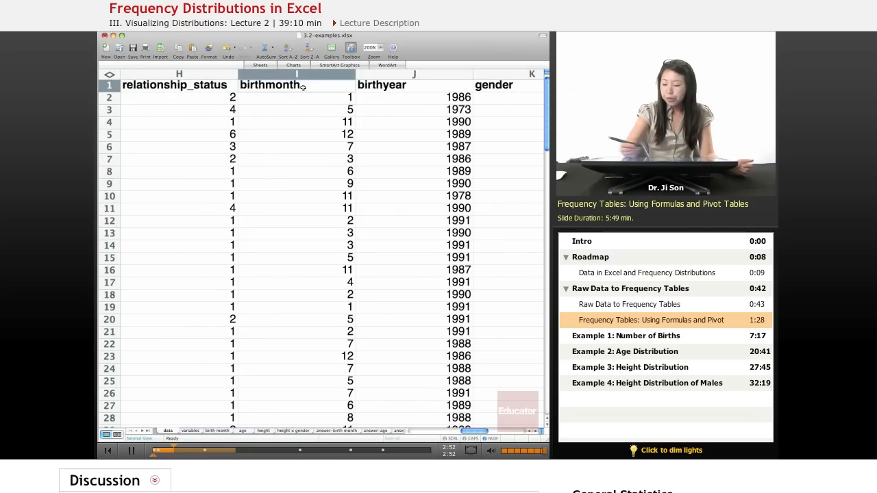
click(270, 84)
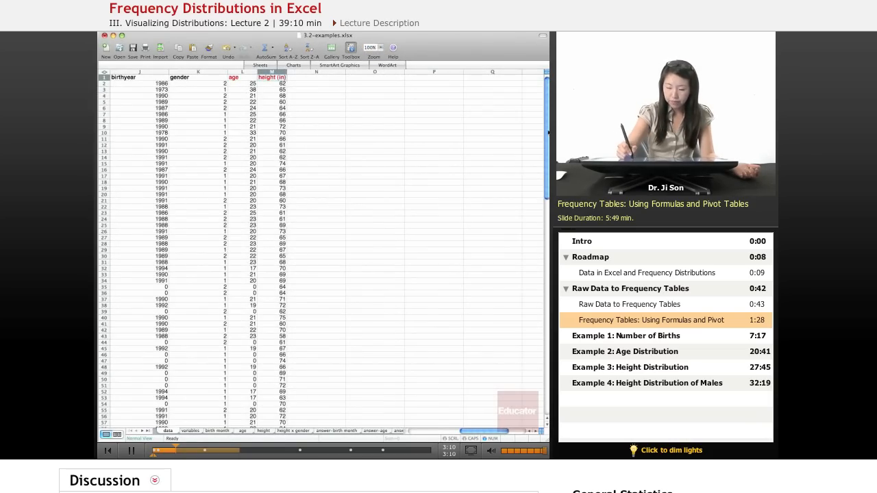
Zoom the data sheet to 200% to read the birthyear, gender, age and height columns
scroll(down, 3)
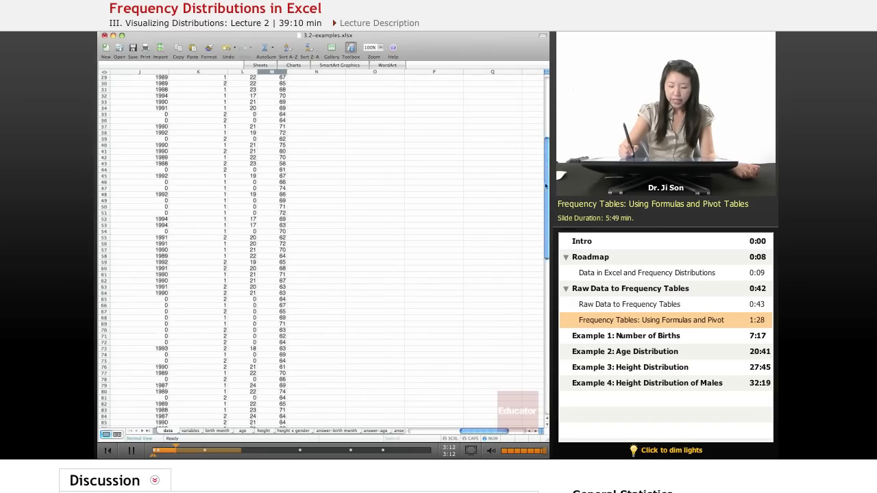
scroll(up, 3)
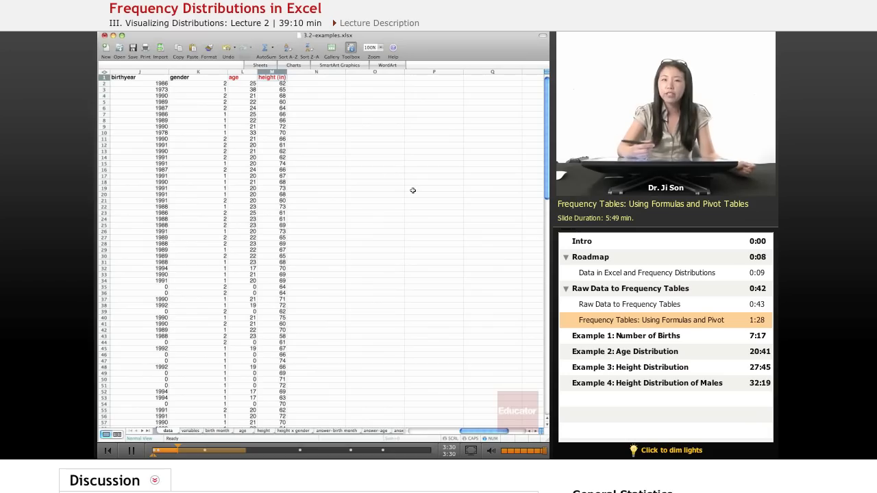
click(381, 47)
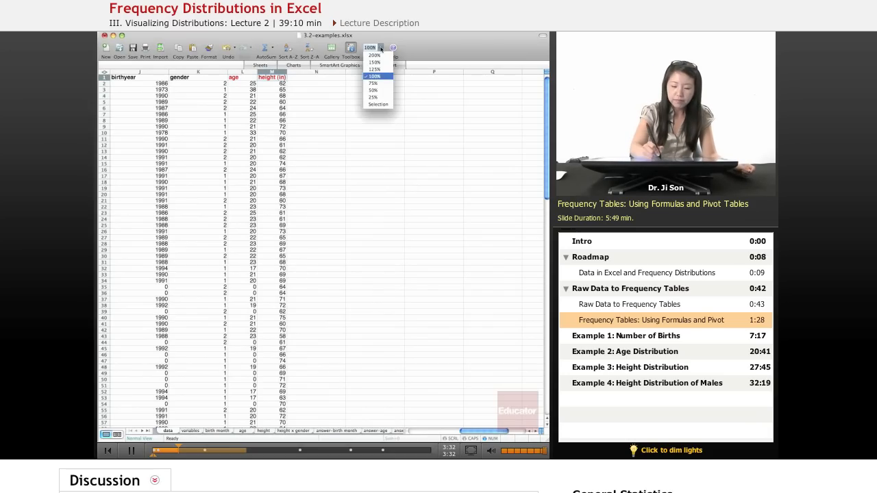
click(374, 54)
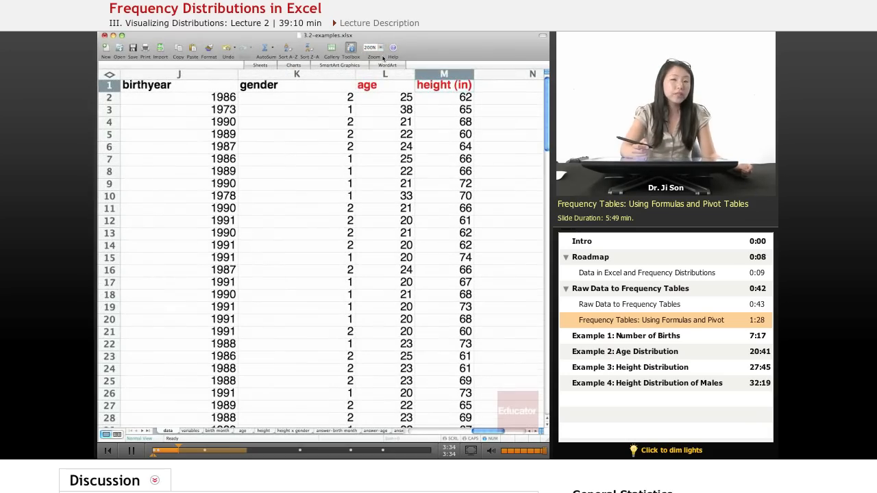
mouse_move(381, 57)
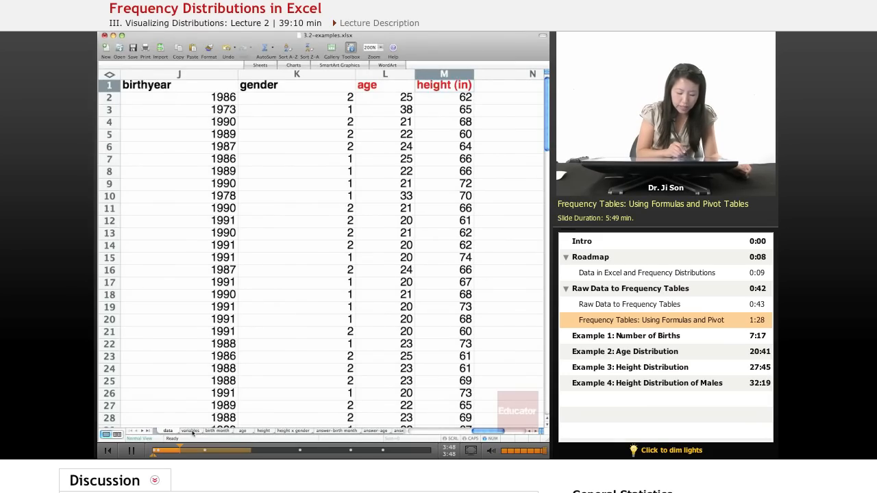
Review the variables sheet, selecting relationship_status's measure type and coding values
click(190, 431)
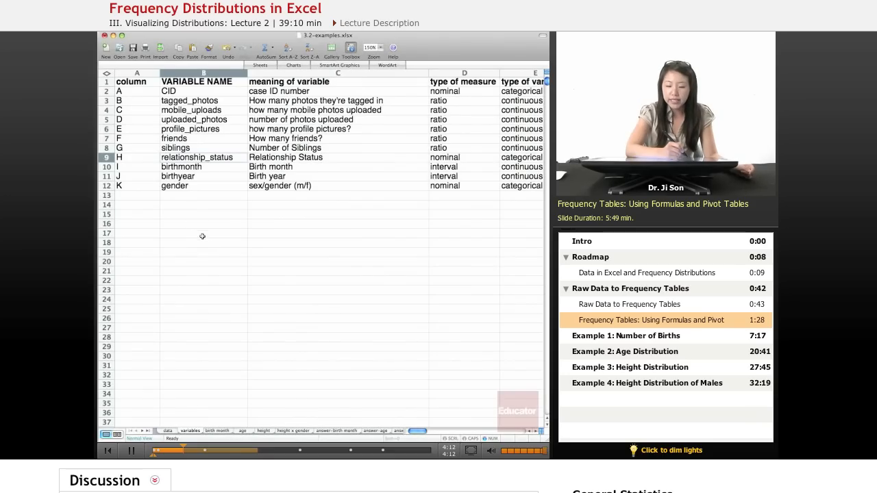
click(464, 72)
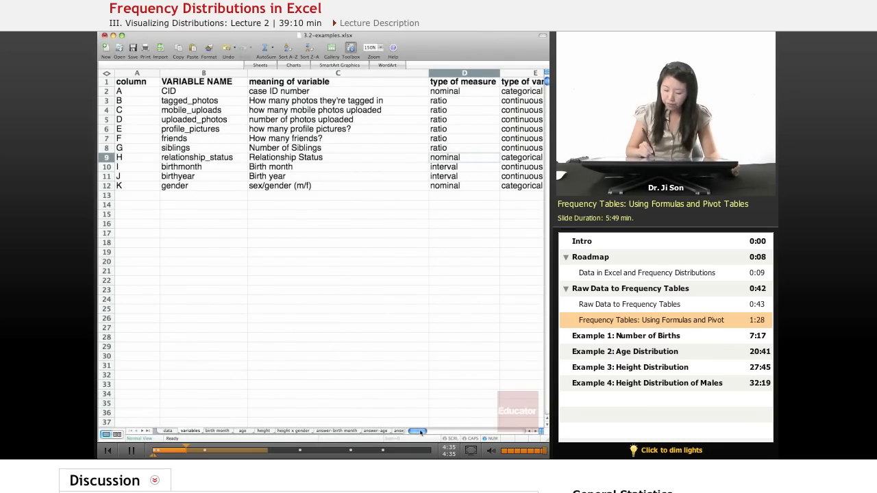
scroll(right, 3)
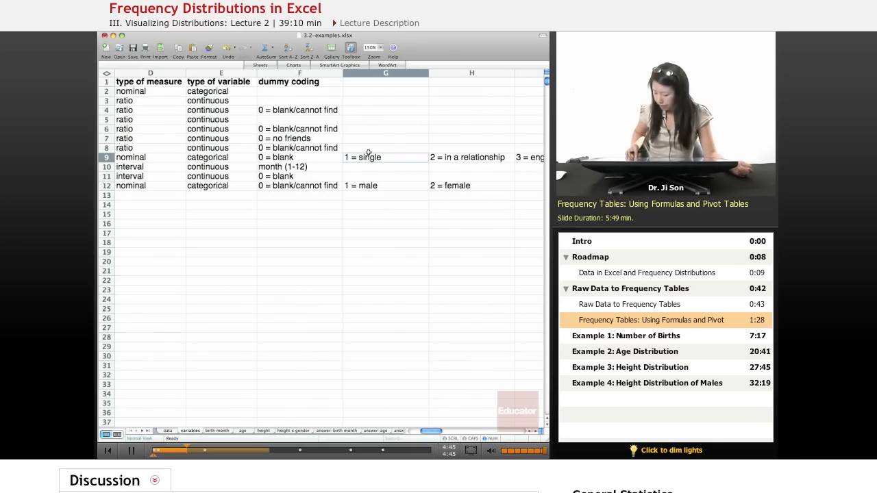
click(471, 74)
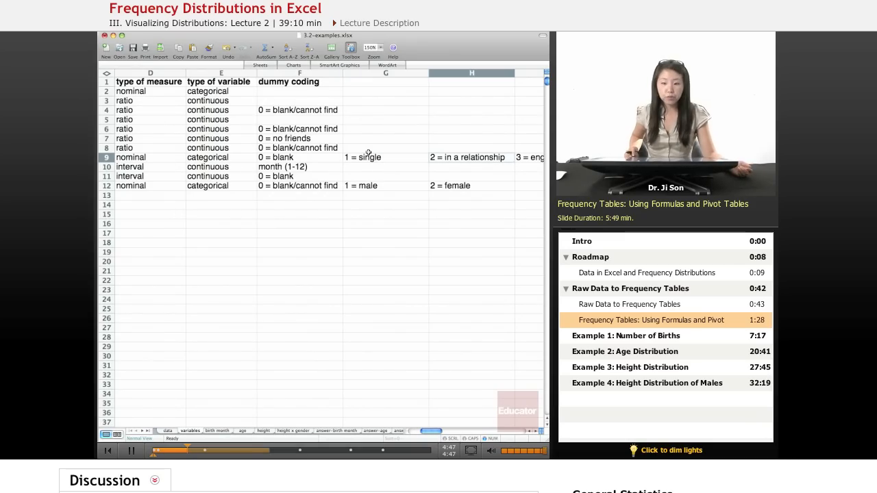
Scroll right through the dummy coding columns, keeping VARIABLE NAME visible
scroll(right, 3)
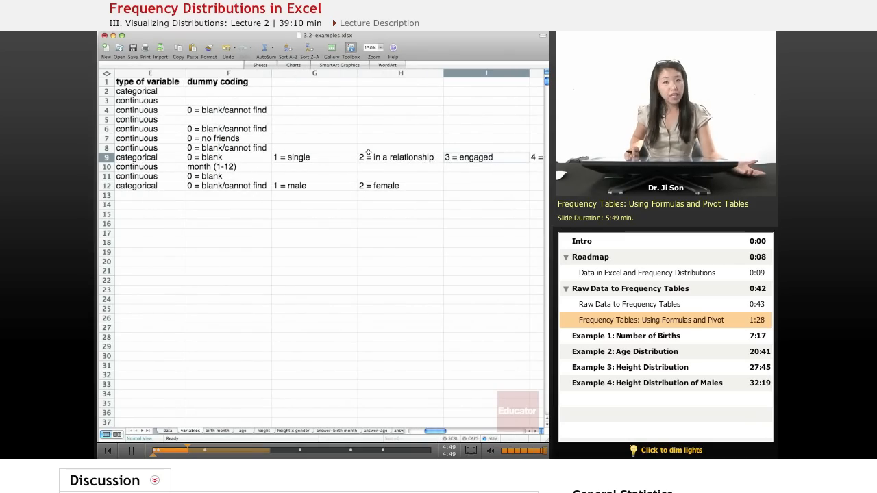
scroll(right, 3)
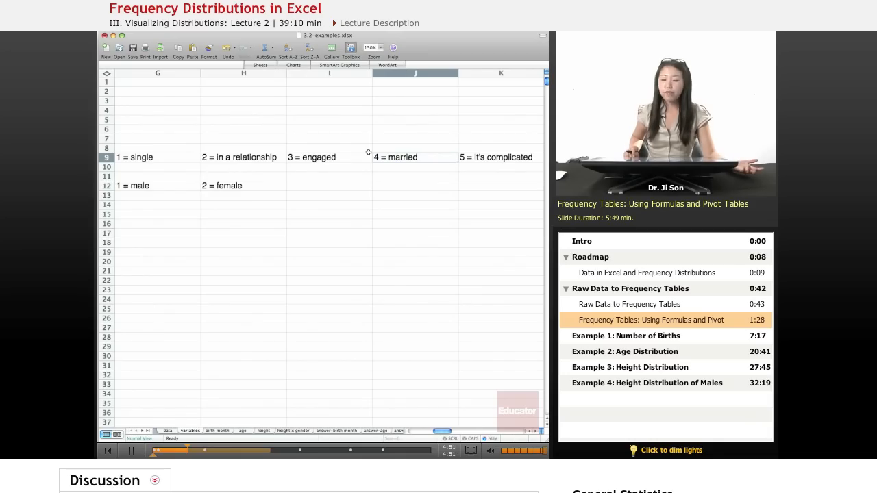
scroll(right, 3)
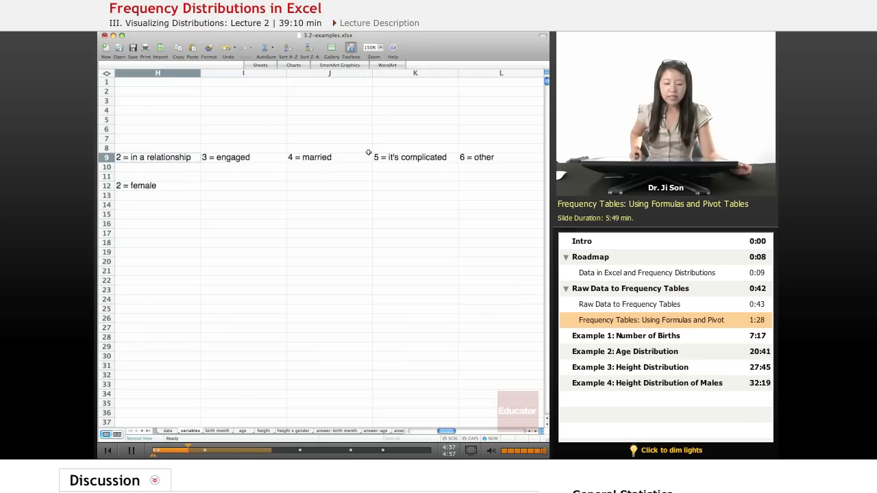
click(189, 430)
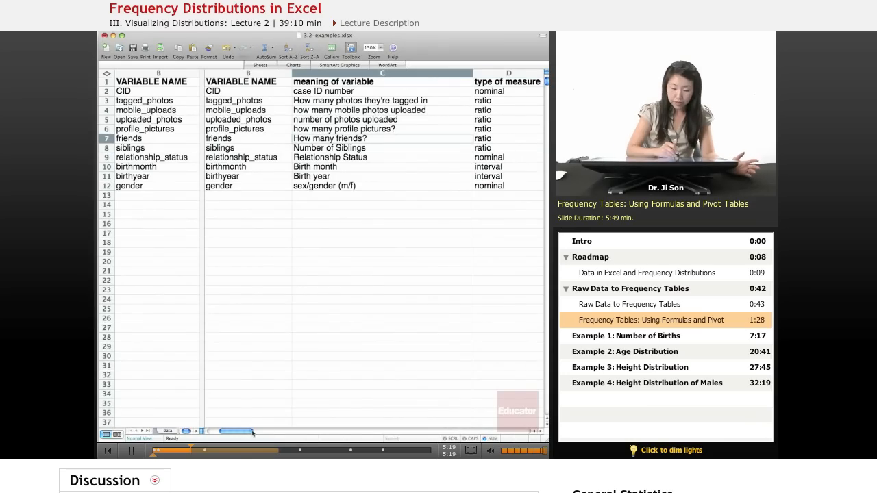
drag(253, 430, 278, 430)
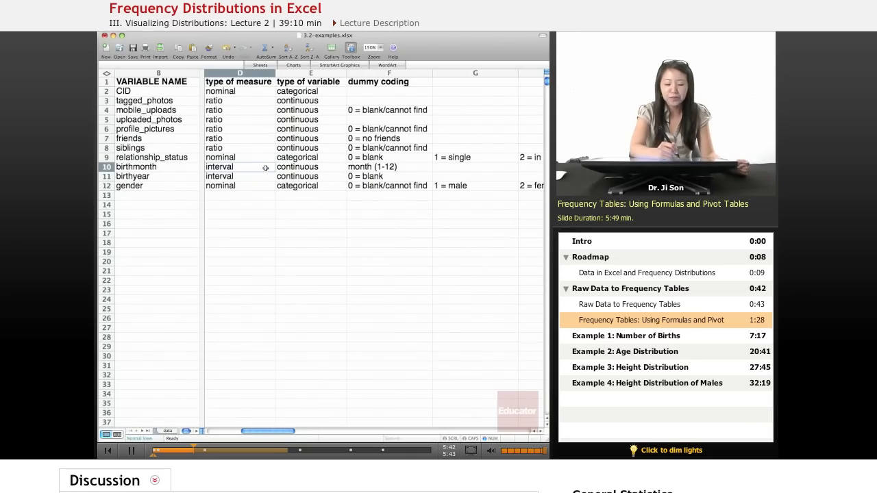
click(389, 167)
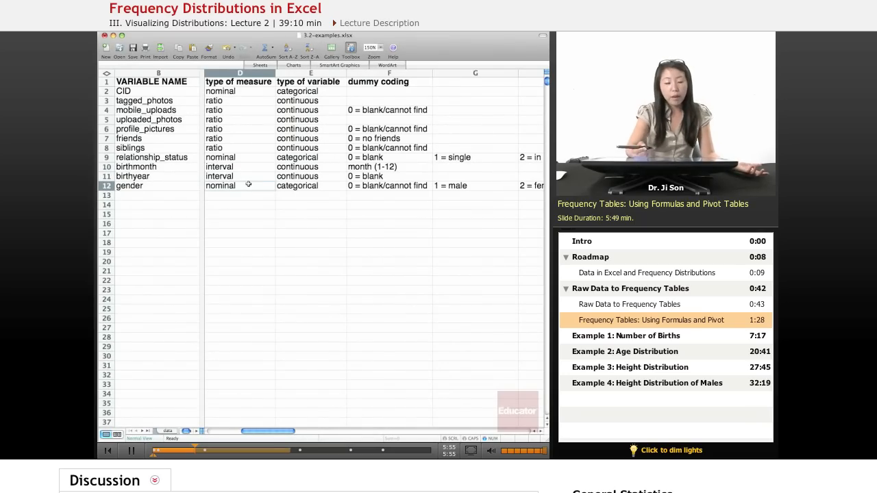
mouse_move(461, 190)
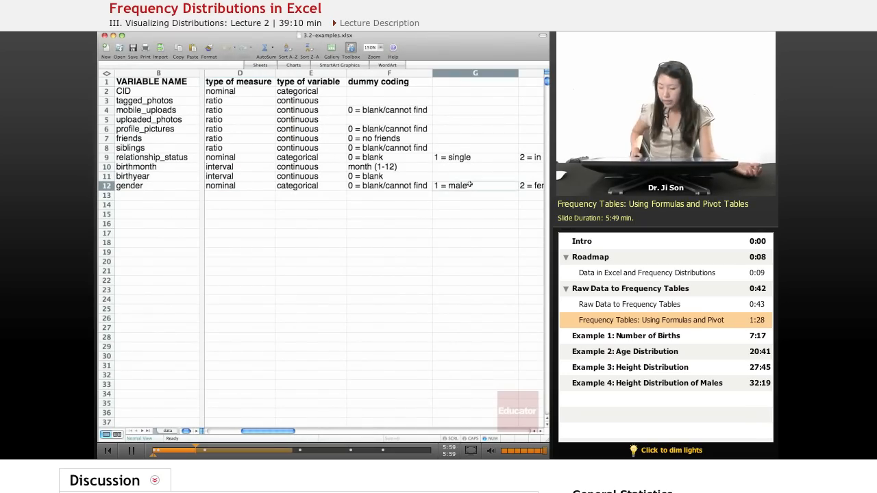
scroll(right, 3)
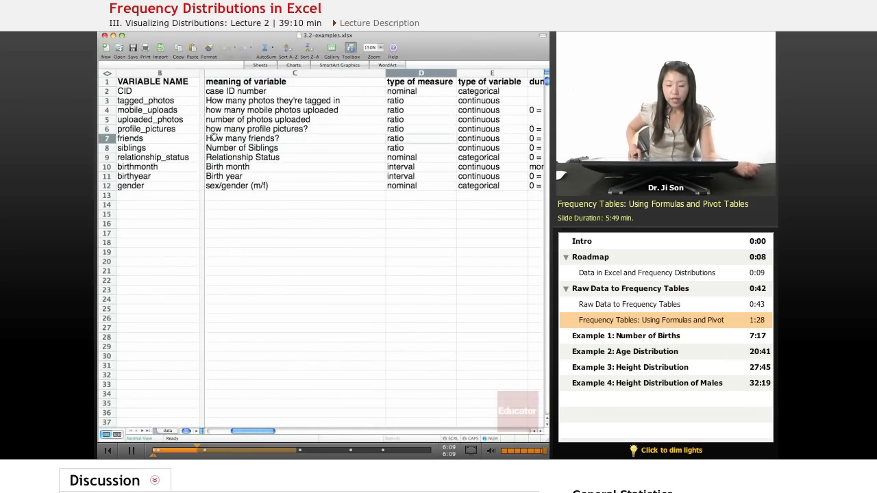
scroll(right, 3)
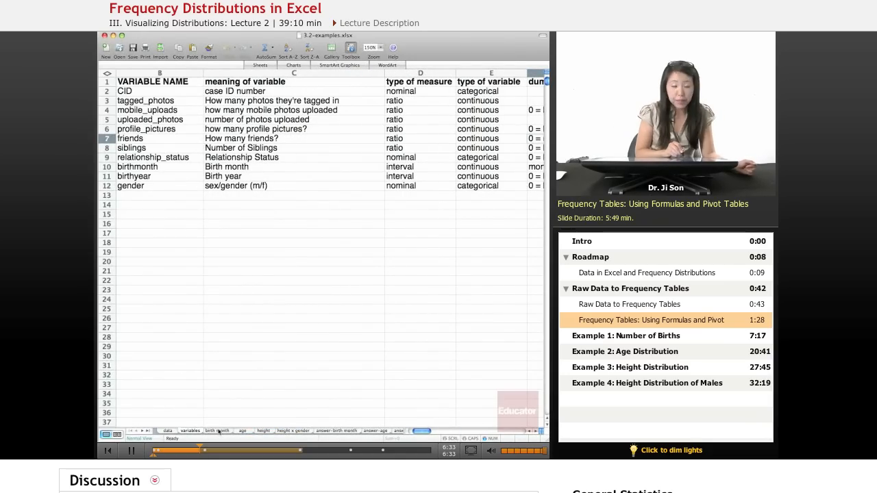
Open the birth month sheet and select the first Month value
click(216, 431)
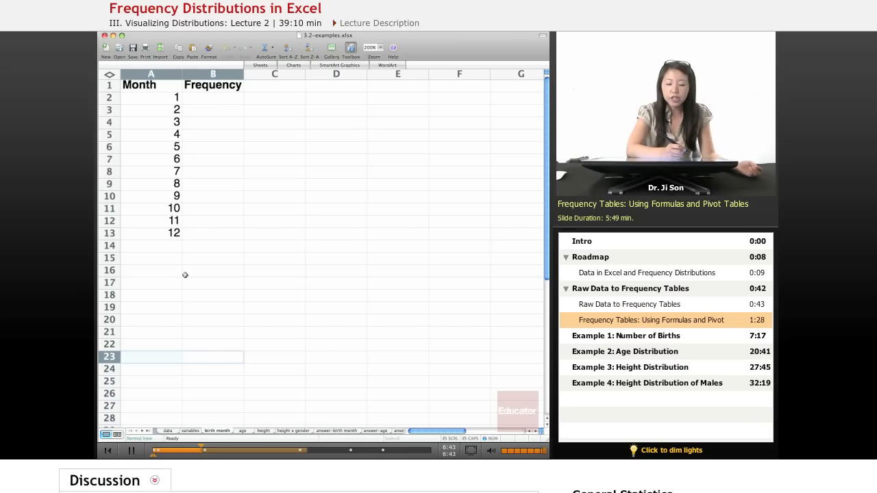
click(151, 97)
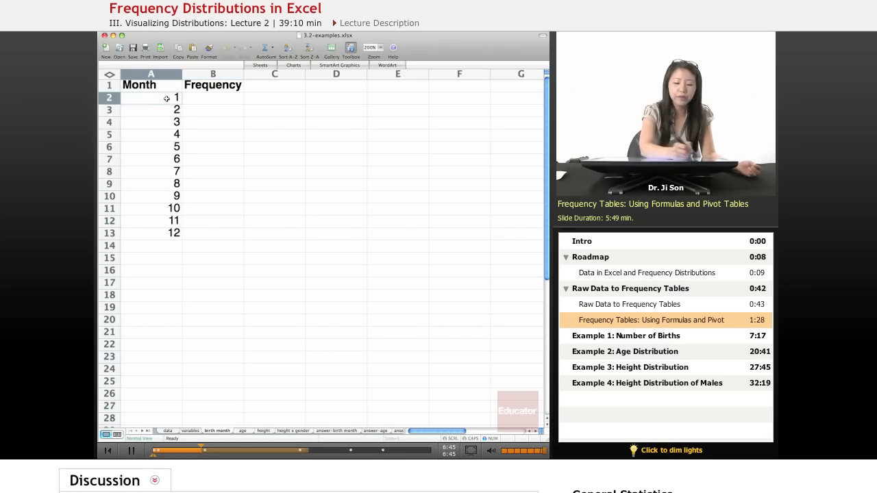